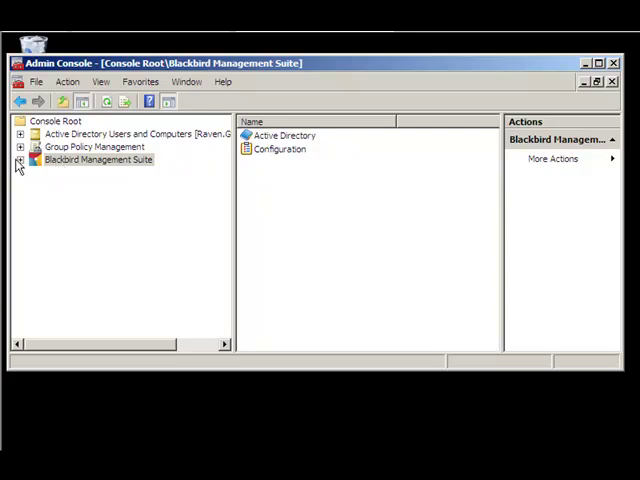
Select the GlobalTech Collection (Daily) policy under Blackbird's Active Directory Collectors.
{"action": "left_click", "coordinate": [20, 160]}
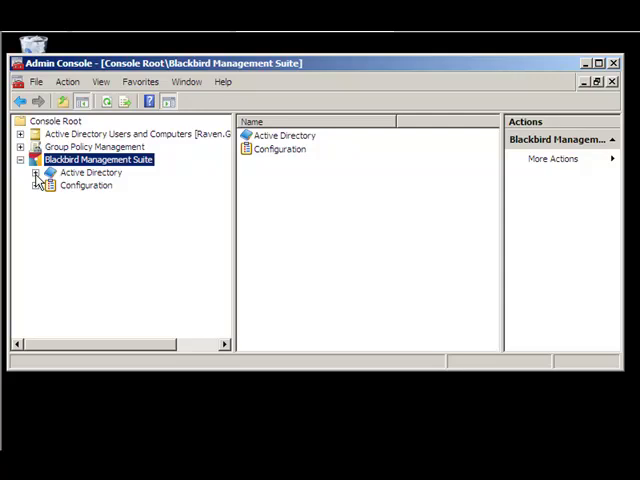
{"action": "left_click", "coordinate": [36, 172]}
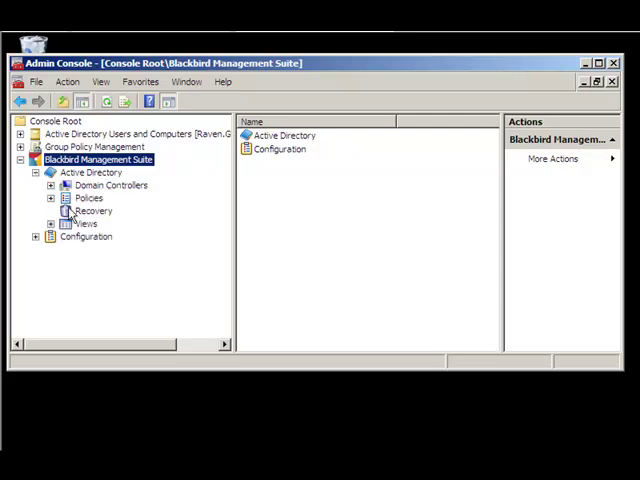
{"action": "left_click", "coordinate": [88, 198]}
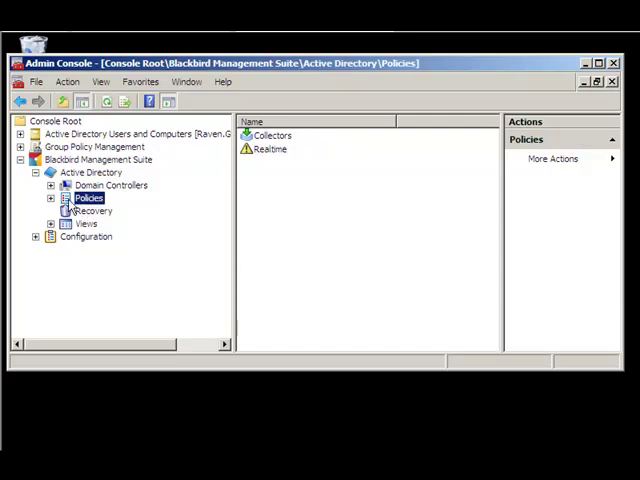
{"action": "left_click", "coordinate": [52, 198]}
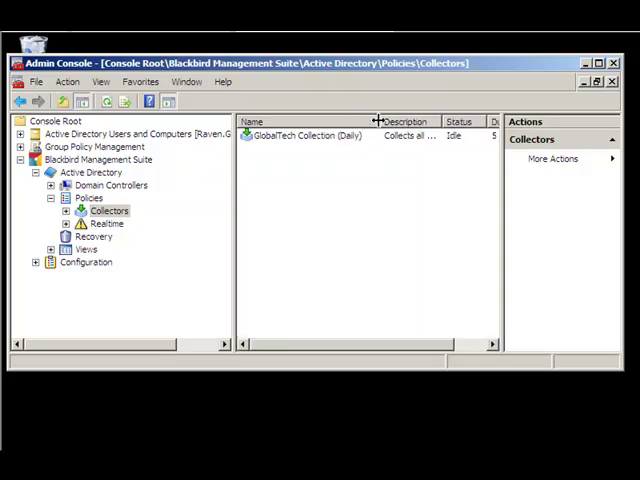
{"action": "left_click", "coordinate": [304, 136]}
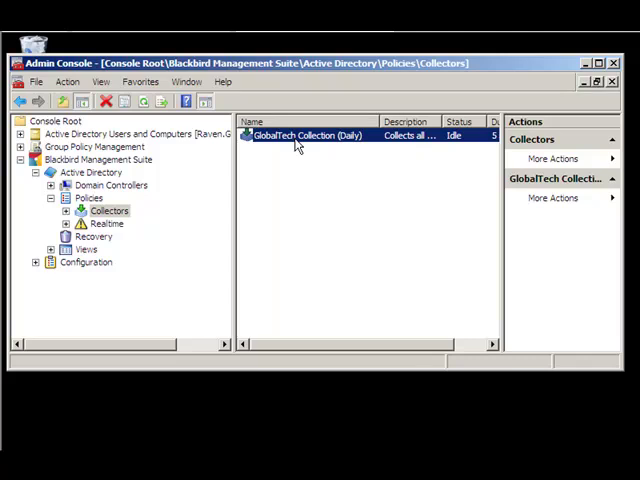
{"action": "double_click", "coordinate": [312, 136]}
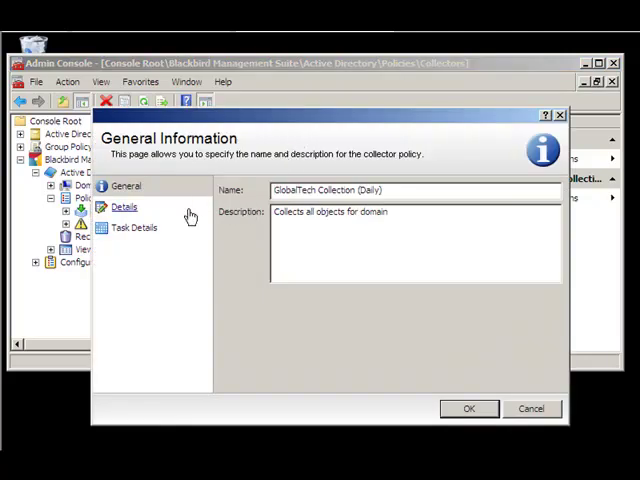
{"action": "left_click", "coordinate": [124, 206]}
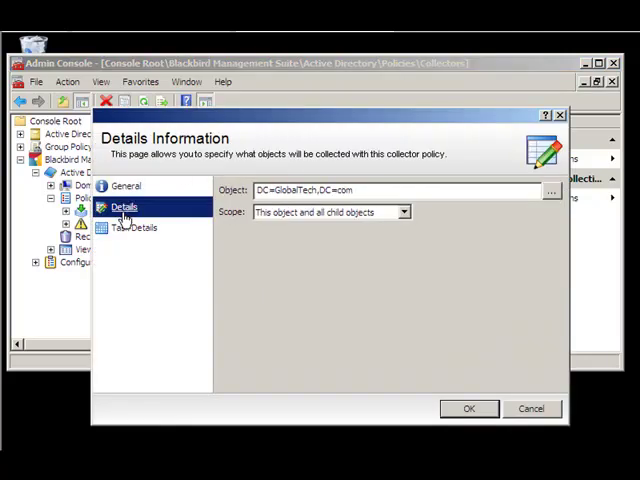
{"action": "left_click", "coordinate": [136, 228]}
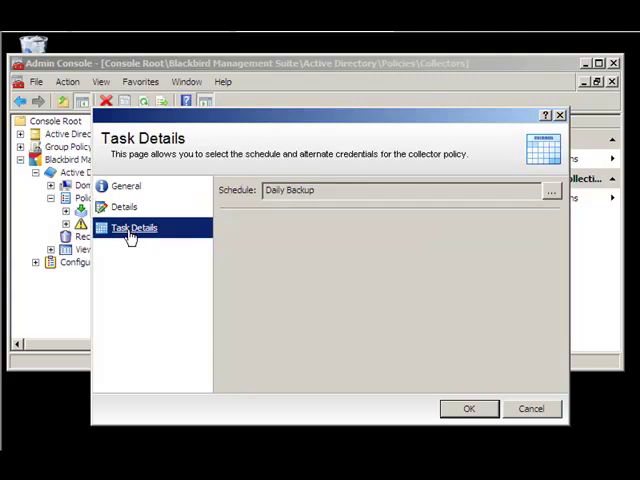
{"action": "left_click", "coordinate": [468, 408]}
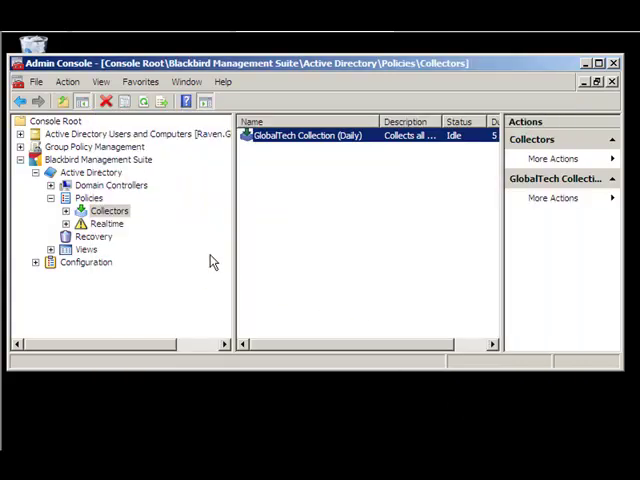
Show the empty Realtime policies list under Blackbird's Active Directory Policies.
{"action": "left_click", "coordinate": [106, 224]}
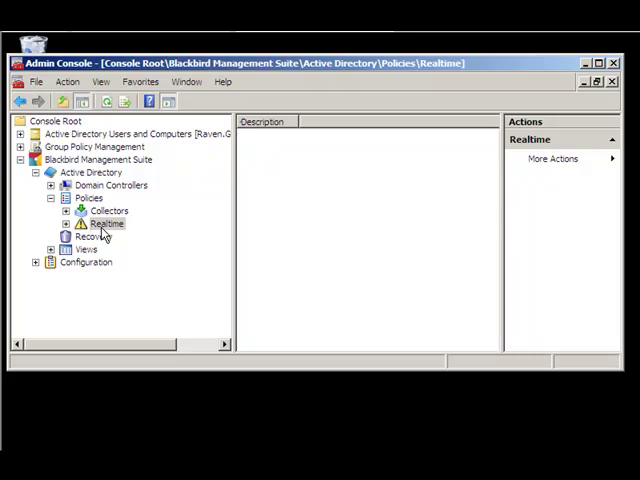
{"action": "mouse_move", "coordinate": [100, 232]}
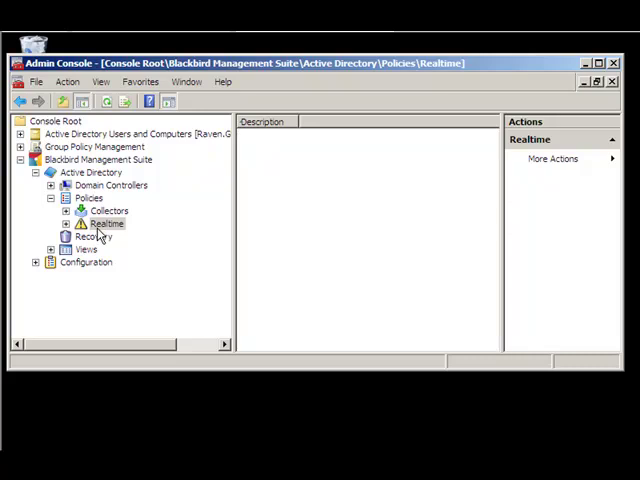
{"action": "mouse_move", "coordinate": [98, 236]}
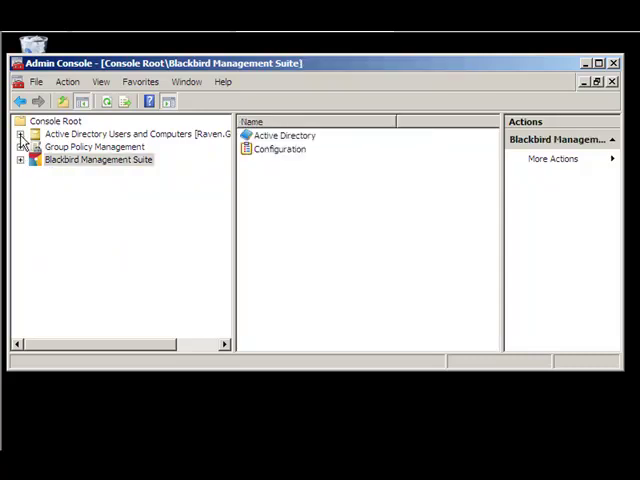
Show the IT unit under GlobalTech.com > North America with John HelpDesk and its groups.
{"action": "left_click", "coordinate": [20, 132]}
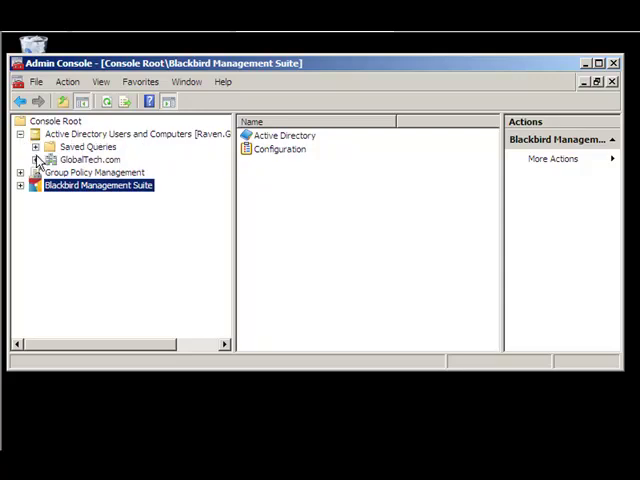
{"action": "left_click", "coordinate": [36, 160]}
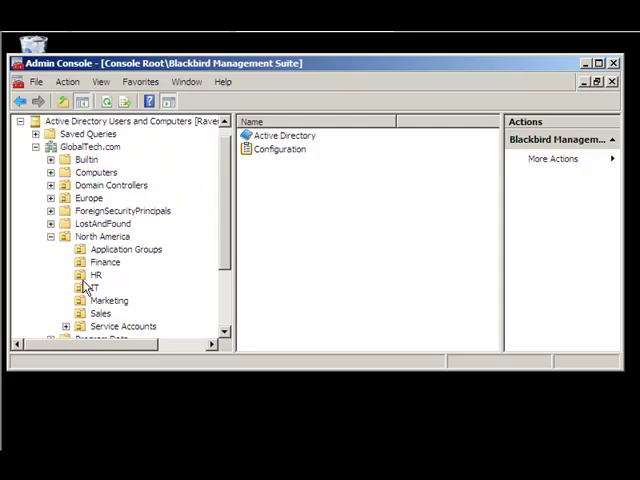
{"action": "left_click", "coordinate": [92, 288]}
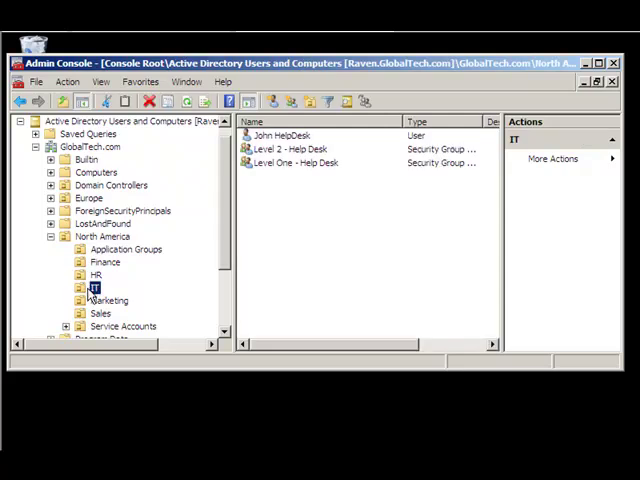
{"action": "mouse_move", "coordinate": [284, 224]}
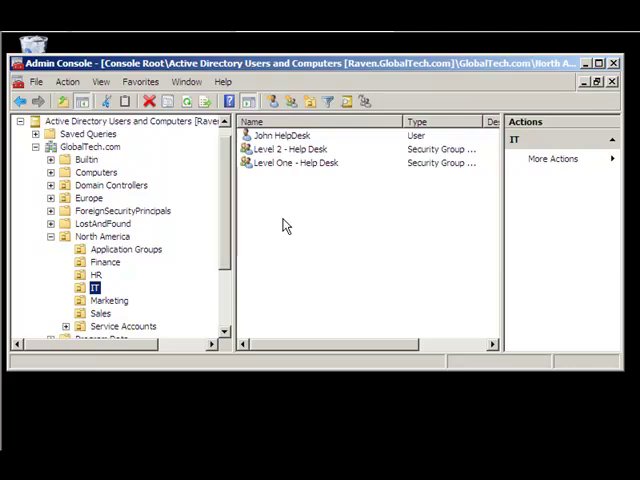
Create user Joe Smith with logon name JSmith in the IT unit.
{"action": "right_click", "coordinate": [290, 224]}
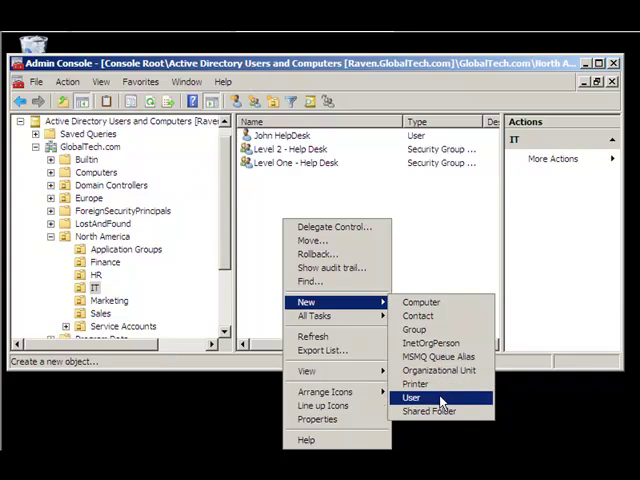
{"action": "left_click", "coordinate": [412, 396]}
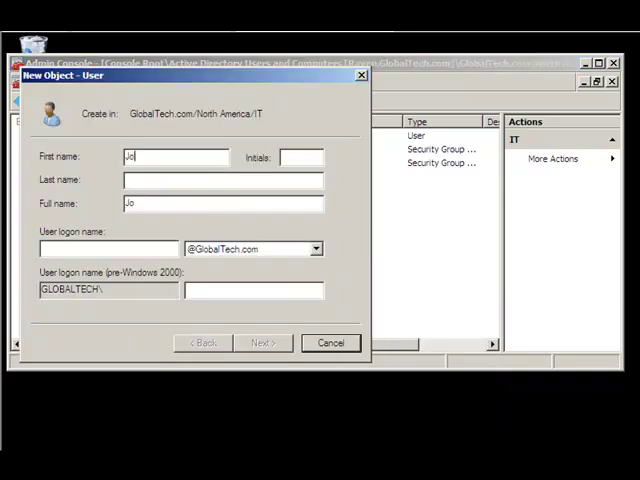
{"action": "type", "text": "Smith"}
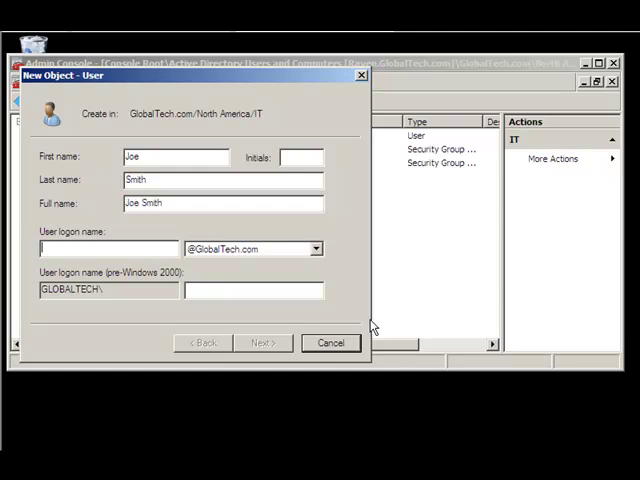
{"action": "type", "text": "JSmith"}
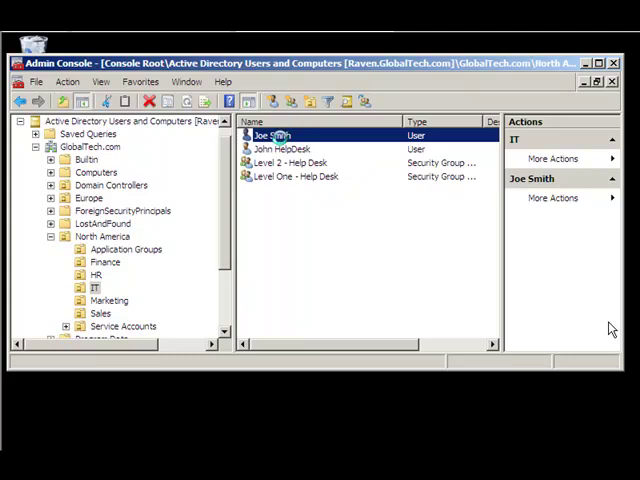
{"action": "mouse_move", "coordinate": [156, 232]}
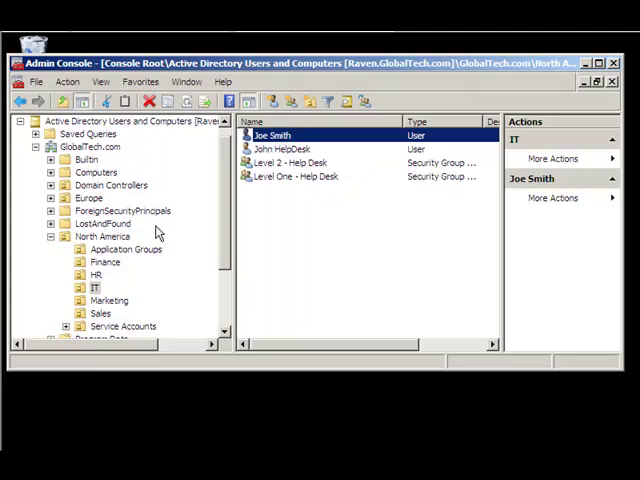
Delete the IT unit and confirm the subtree deletion of all its contents.
{"action": "left_click", "coordinate": [94, 288]}
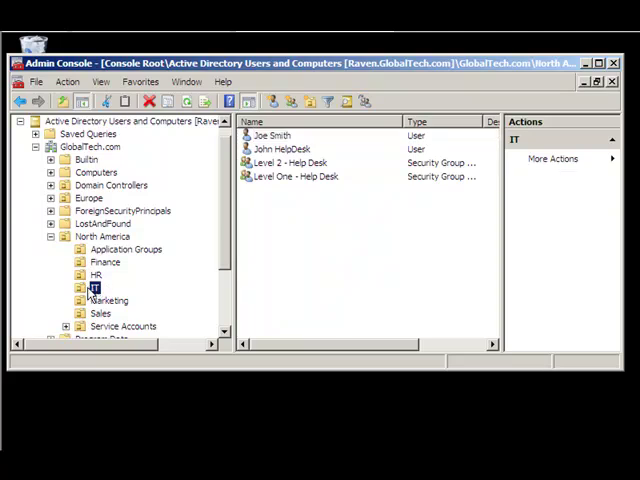
{"action": "key", "text": "delete"}
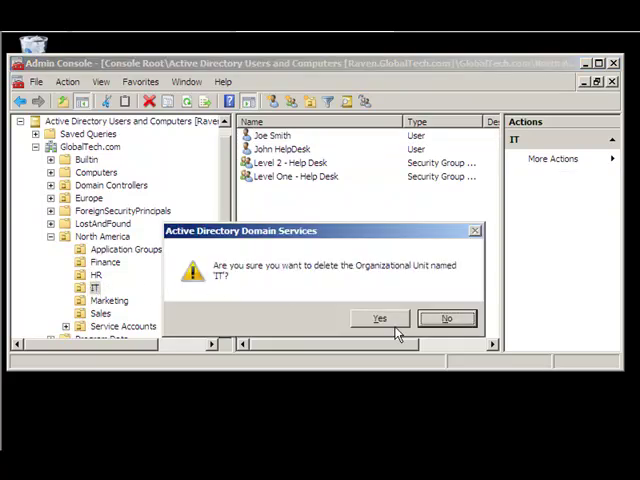
{"action": "left_click", "coordinate": [378, 318]}
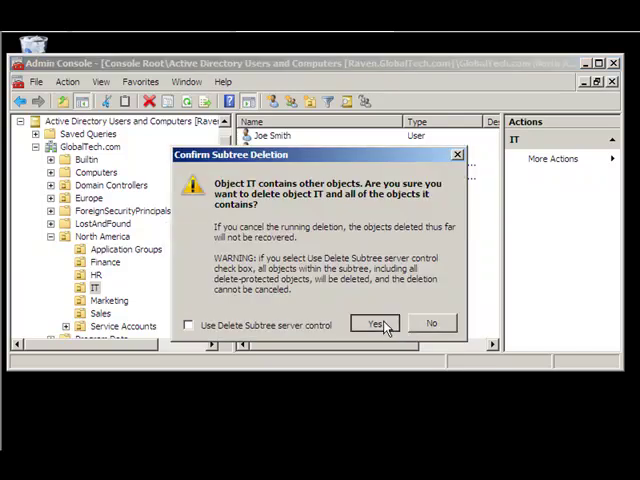
{"action": "left_click", "coordinate": [376, 324]}
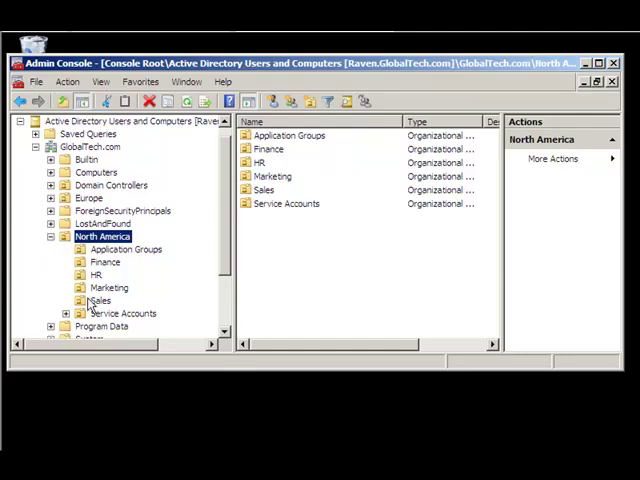
{"action": "mouse_move", "coordinate": [636, 344]}
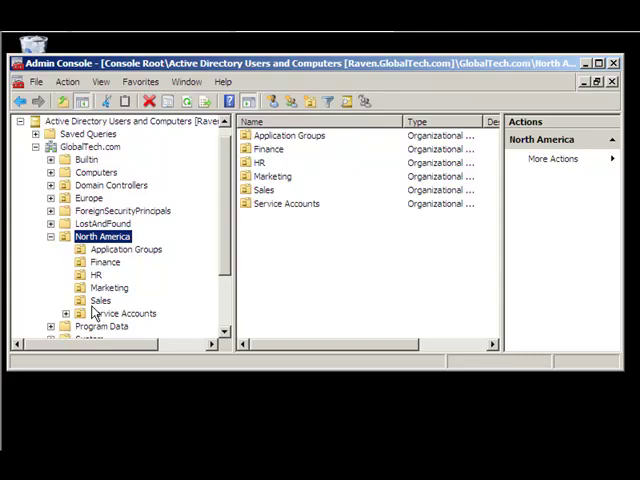
{"action": "mouse_move", "coordinate": [56, 250]}
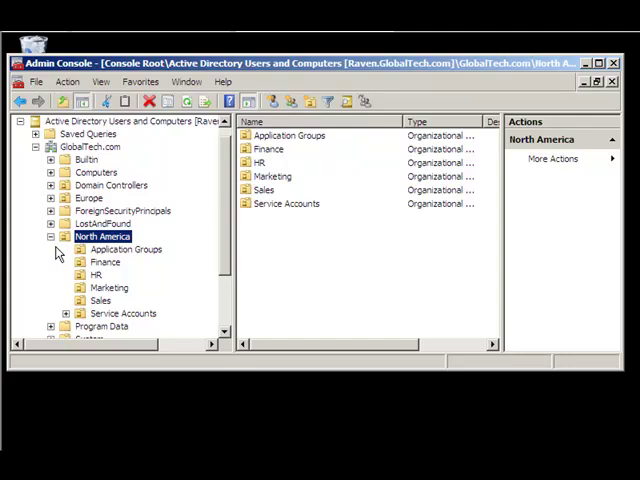
{"action": "mouse_move", "coordinate": [62, 248]}
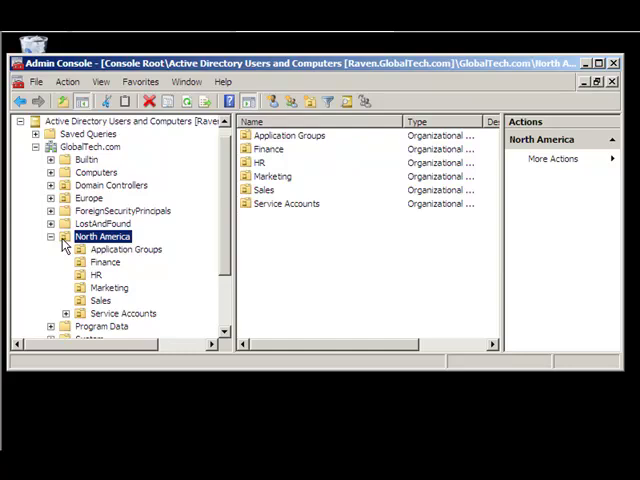
{"action": "mouse_move", "coordinate": [48, 326]}
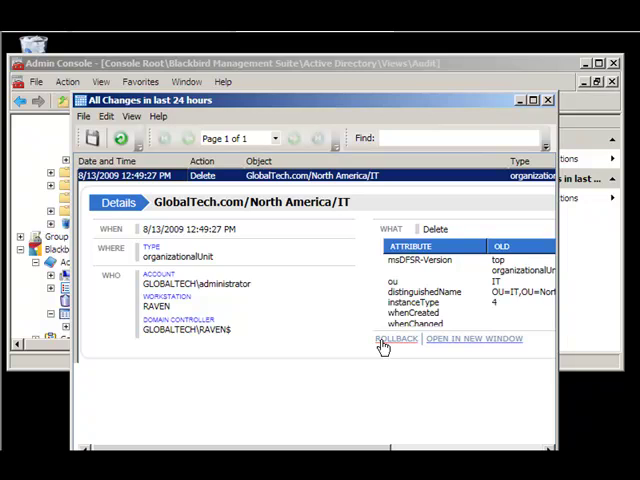
Roll back the IT unit with Restore entire sub-tree and acknowledge the success message.
{"action": "left_click", "coordinate": [394, 340]}
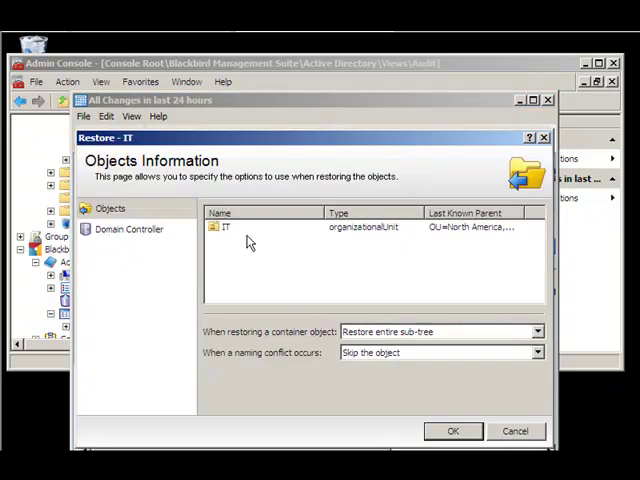
{"action": "left_click", "coordinate": [250, 228]}
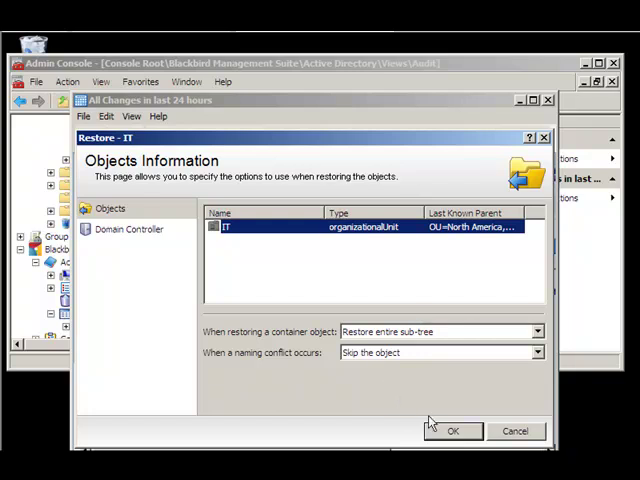
{"action": "left_click", "coordinate": [452, 432]}
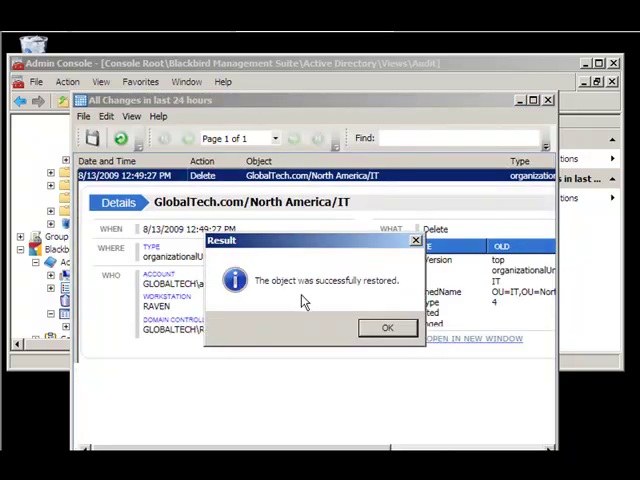
{"action": "left_click", "coordinate": [388, 328]}
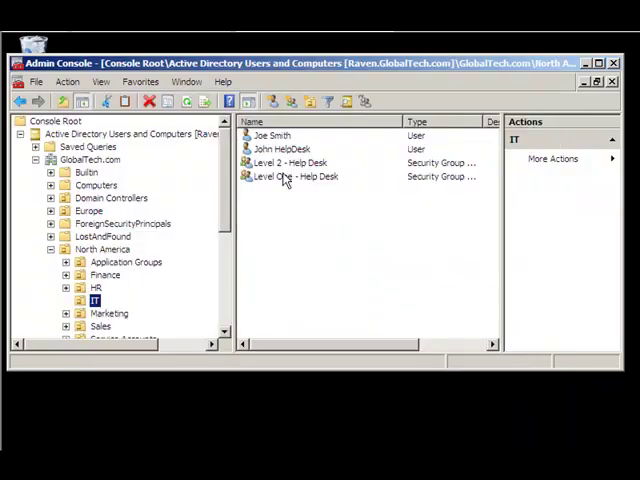
Inspect the restored IT unit's contents and the help desk user's account details.
{"action": "left_click", "coordinate": [272, 136]}
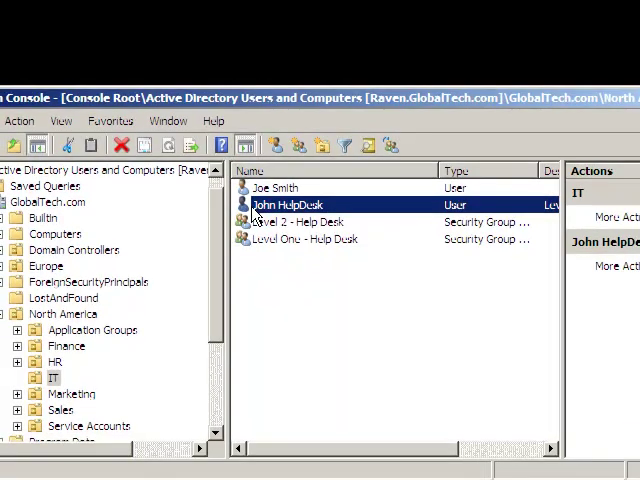
{"action": "double_click", "coordinate": [290, 204]}
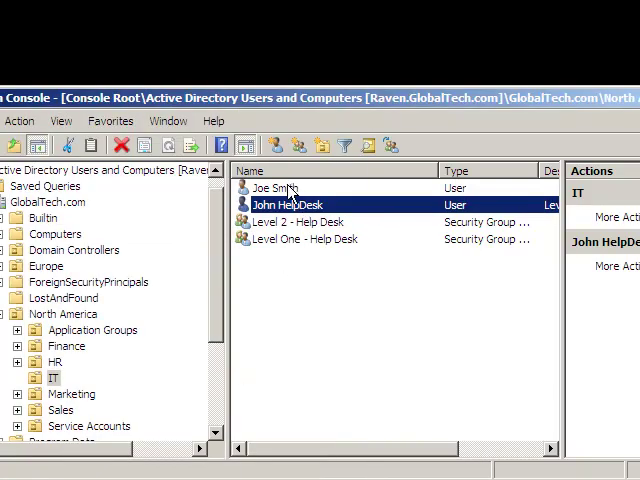
{"action": "left_click", "coordinate": [276, 188]}
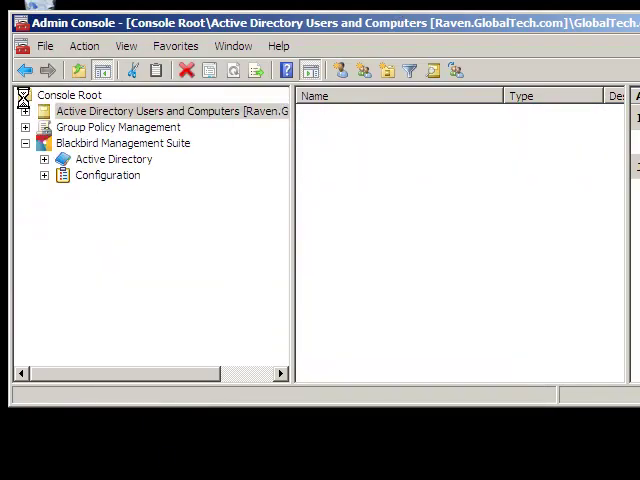
View GlobalTech.com's domain overview and Recycle Bin, then list North America's units with IT.
{"action": "left_click", "coordinate": [170, 110]}
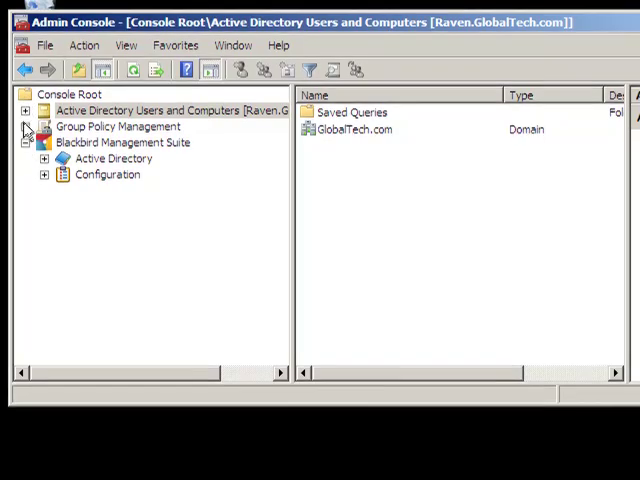
{"action": "left_click", "coordinate": [24, 110]}
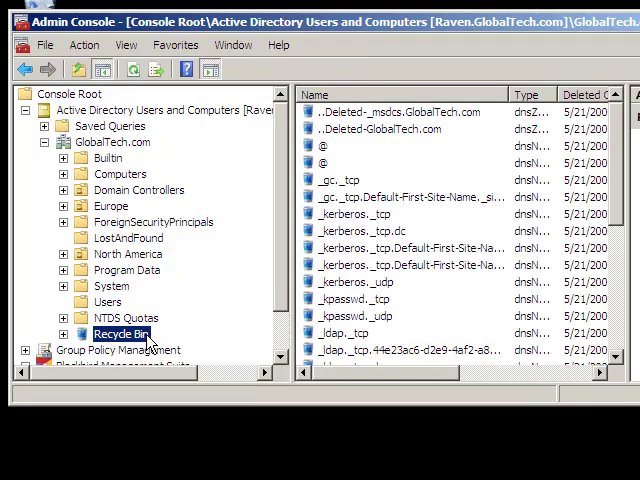
{"action": "mouse_move", "coordinate": [68, 258]}
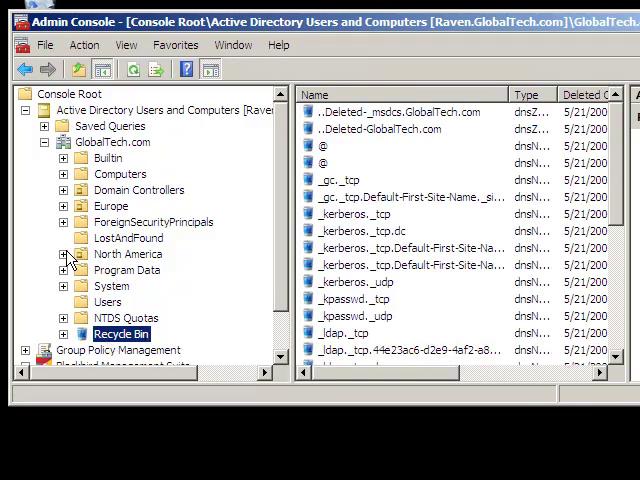
{"action": "left_click", "coordinate": [68, 252]}
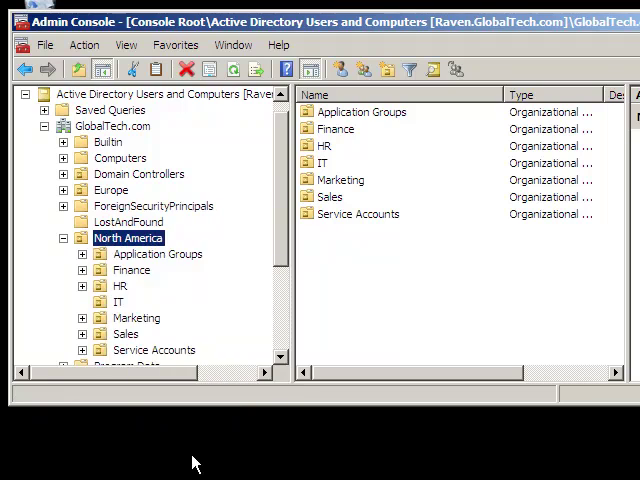
Check North America's empty Deleted Objects tab, then return to Blackbird Management Suite's sections.
{"action": "double_click", "coordinate": [128, 236]}
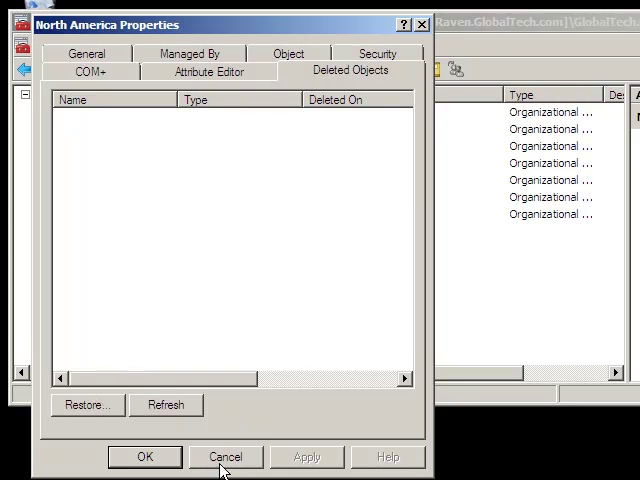
{"action": "left_click", "coordinate": [226, 456]}
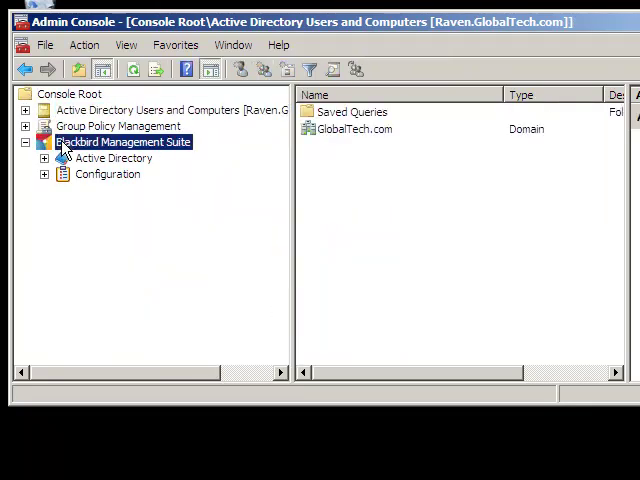
{"action": "left_click", "coordinate": [120, 140]}
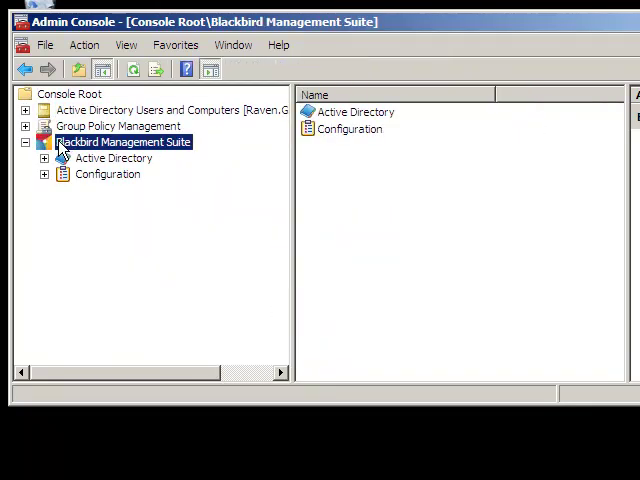